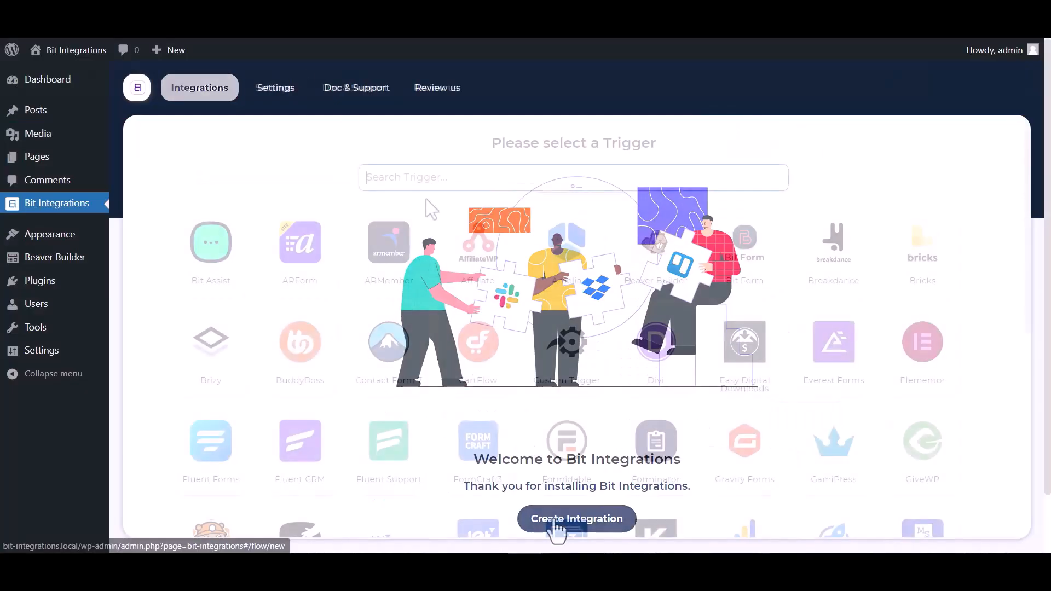
Create a flow triggered by Beaver Builder's Contact Form and search 'Zoho' among the actions
{"action": "left_click", "coordinate": [575, 518]}
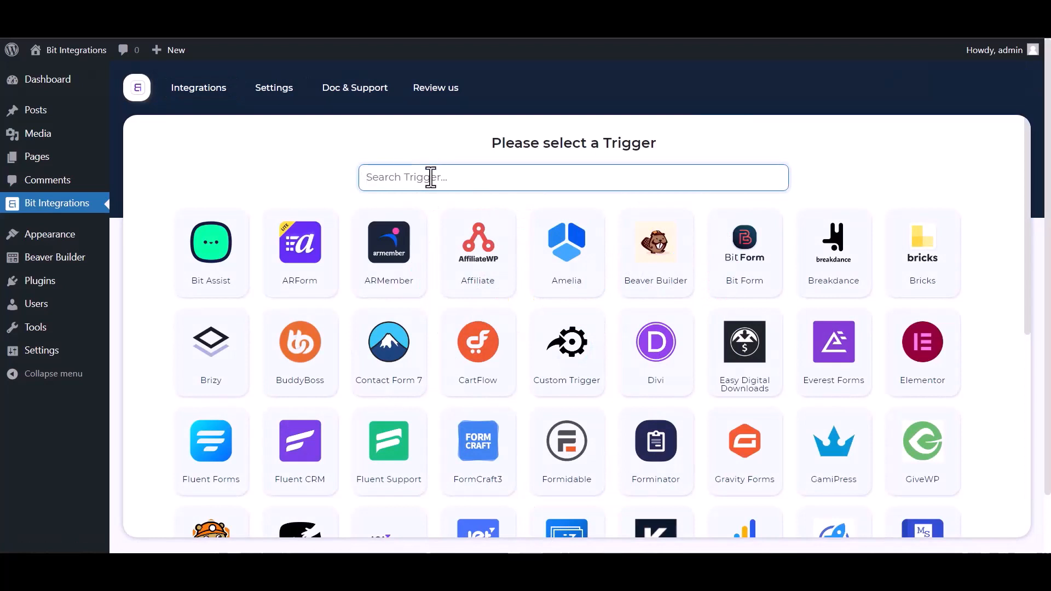
{"action": "type", "text": "bea"}
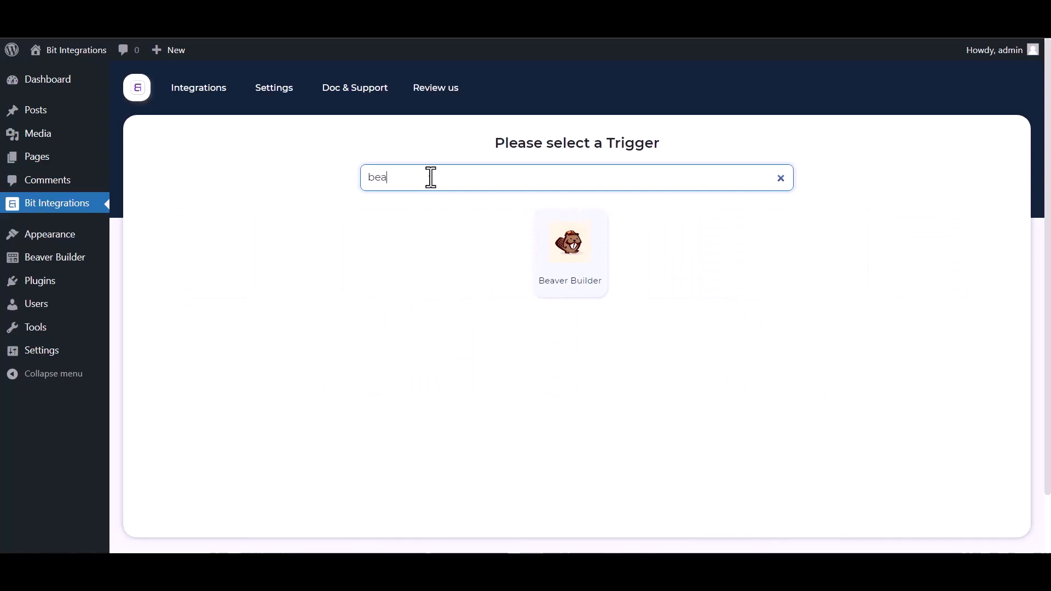
{"action": "left_click", "coordinate": [569, 243]}
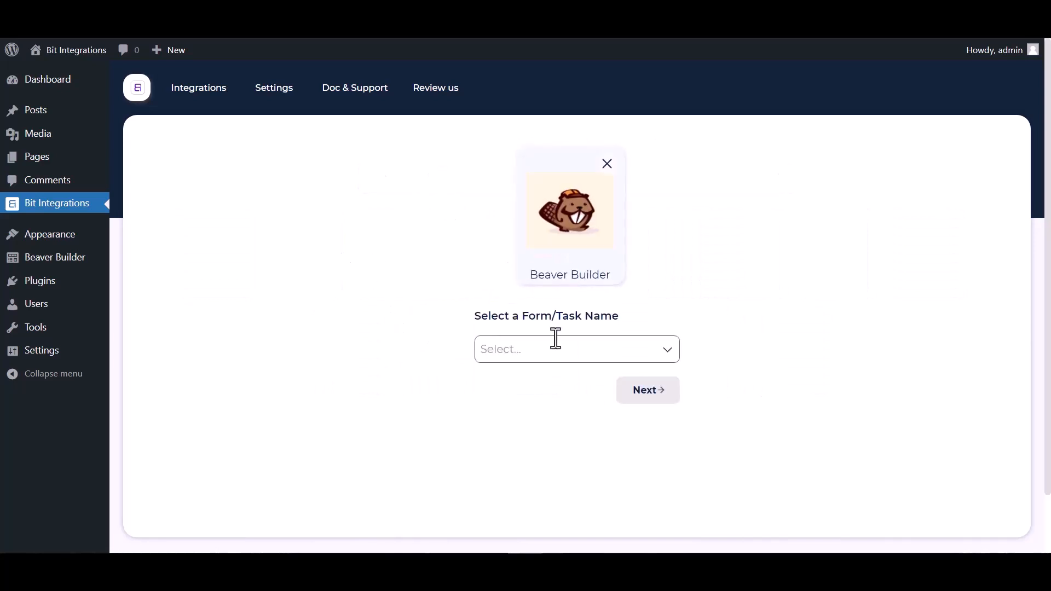
{"action": "left_click", "coordinate": [563, 349]}
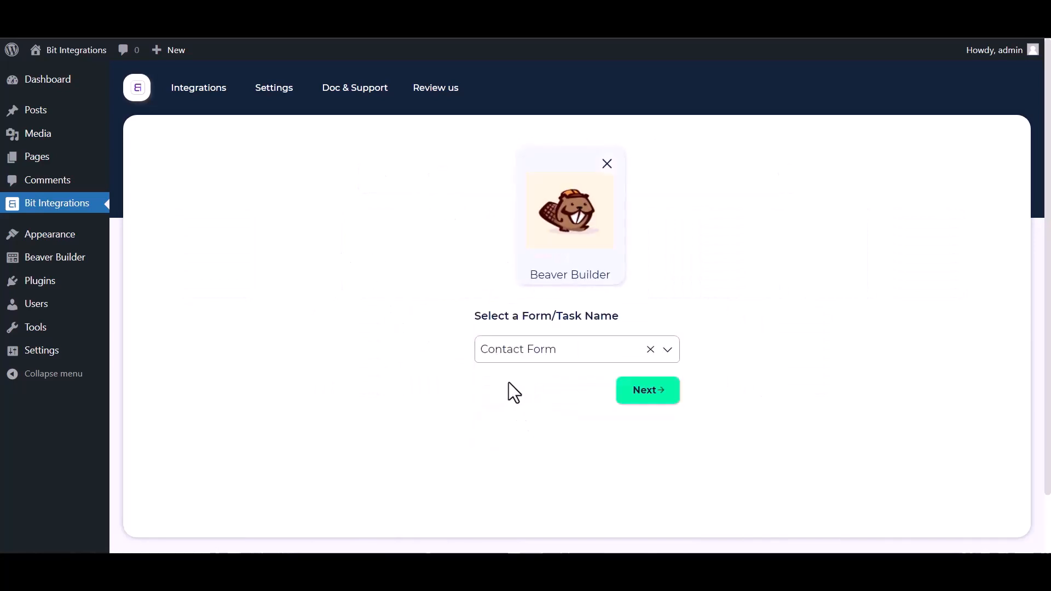
{"action": "type", "text": "Zoho Des"}
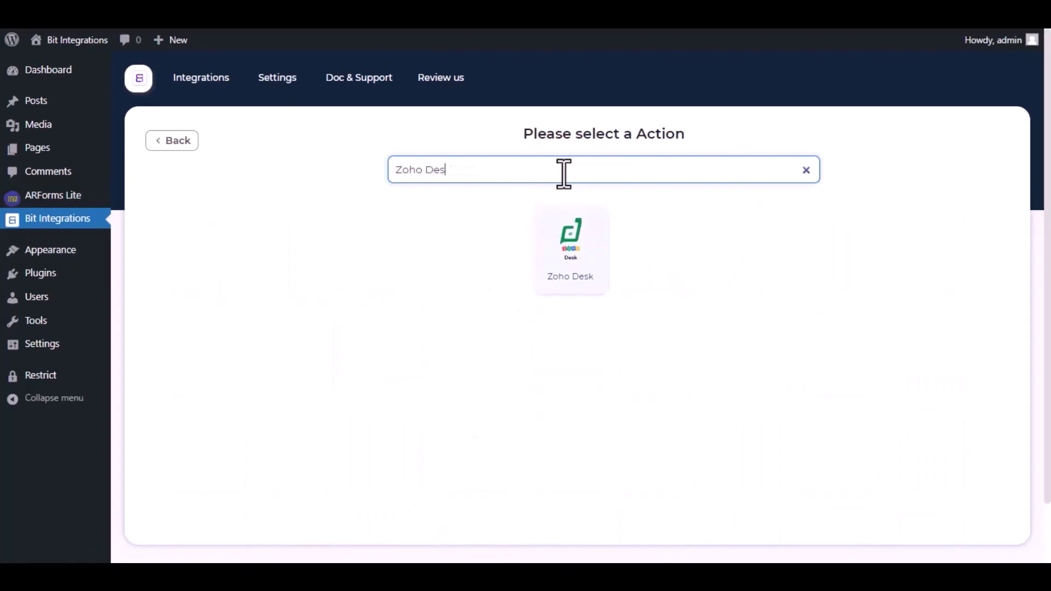
Choose Zoho Desk as the action and set its data center to zoho.com
{"action": "left_click", "coordinate": [569, 249]}
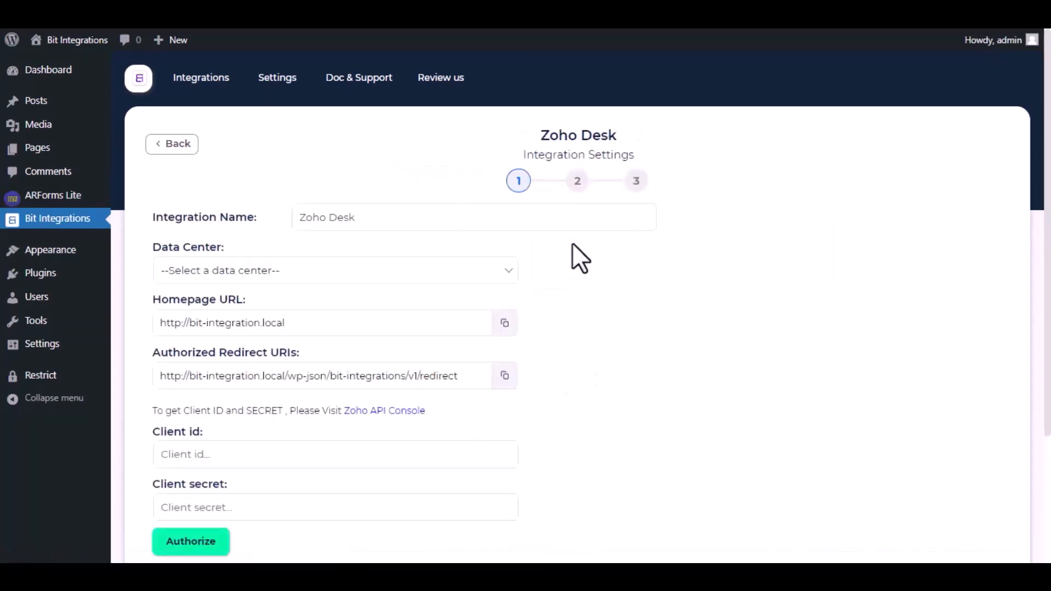
{"action": "double_click", "coordinate": [326, 217]}
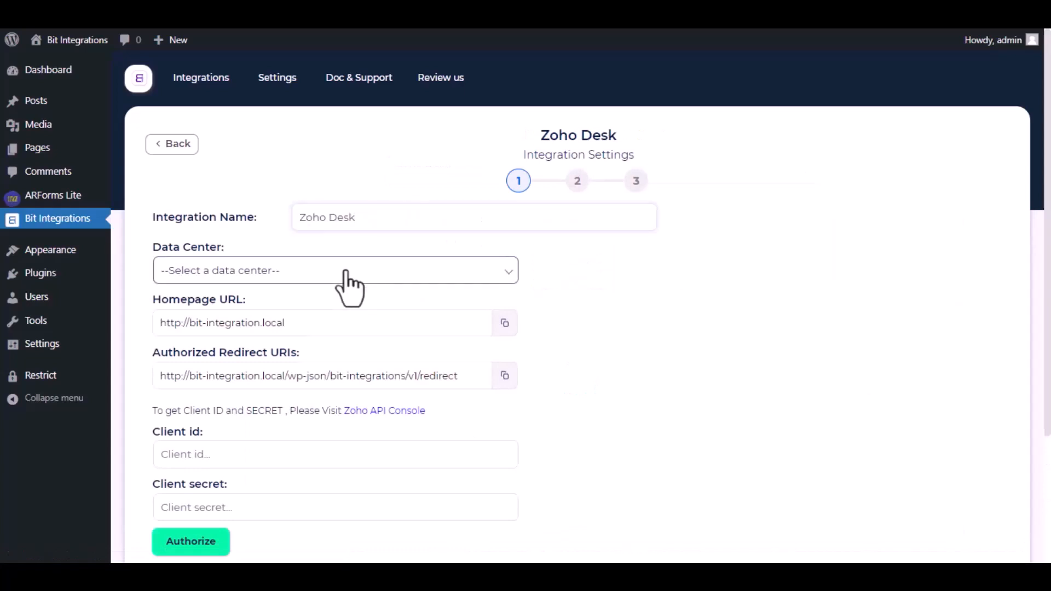
{"action": "left_click", "coordinate": [335, 270]}
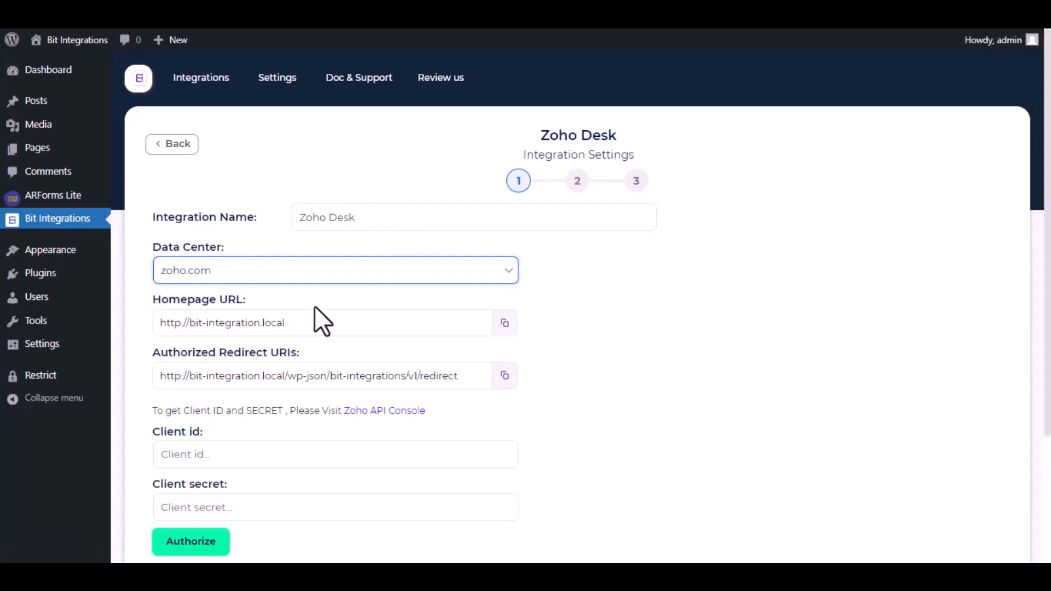
{"action": "mouse_move", "coordinate": [171, 414]}
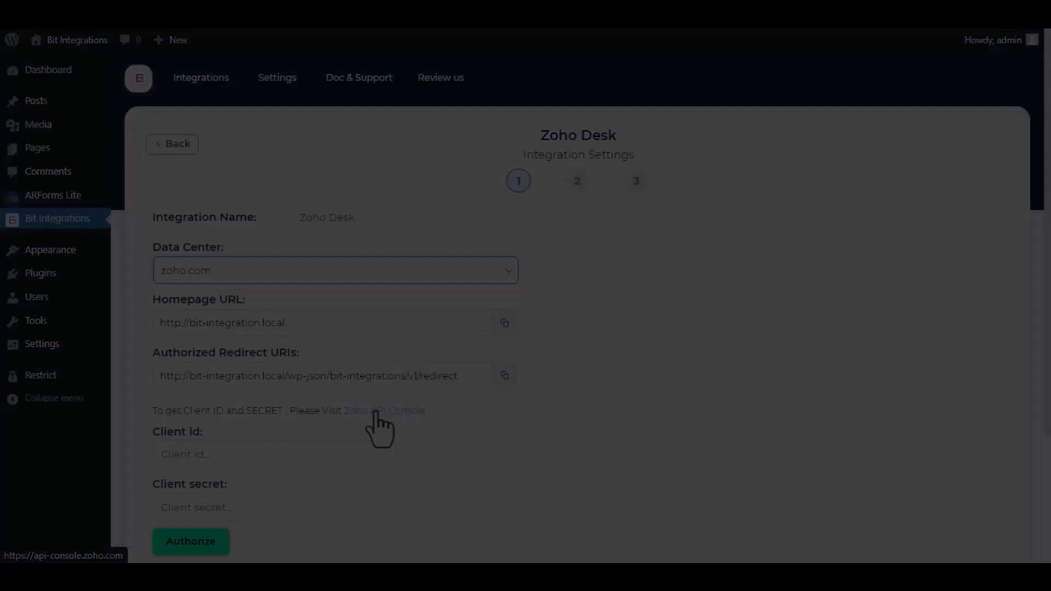
In Zoho API Console, start a server-based client named 'Bit Integrations'
{"action": "left_click", "coordinate": [383, 411]}
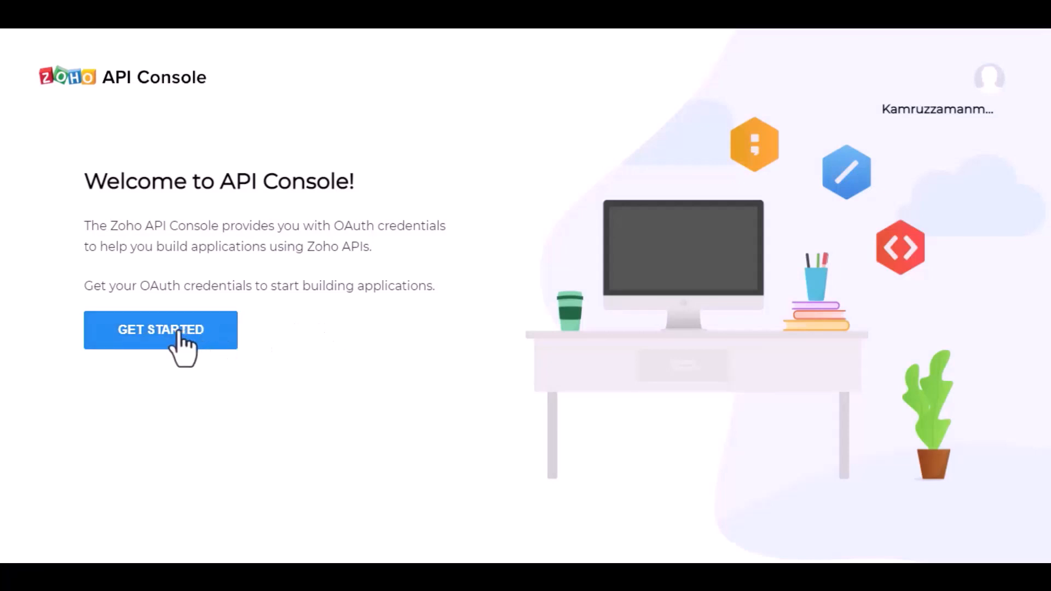
{"action": "left_click", "coordinate": [160, 329]}
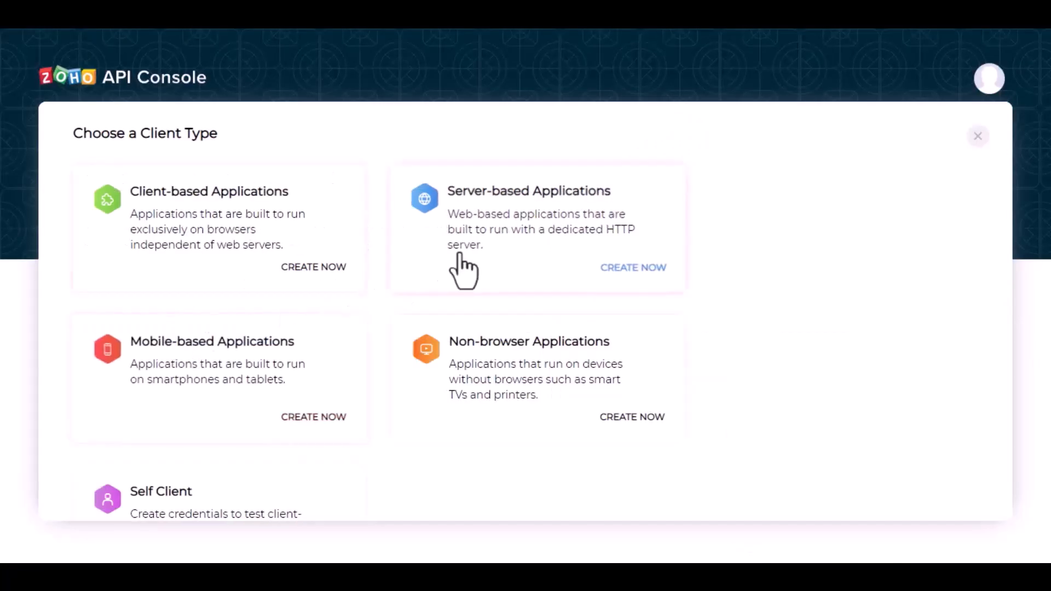
{"action": "left_click", "coordinate": [632, 267]}
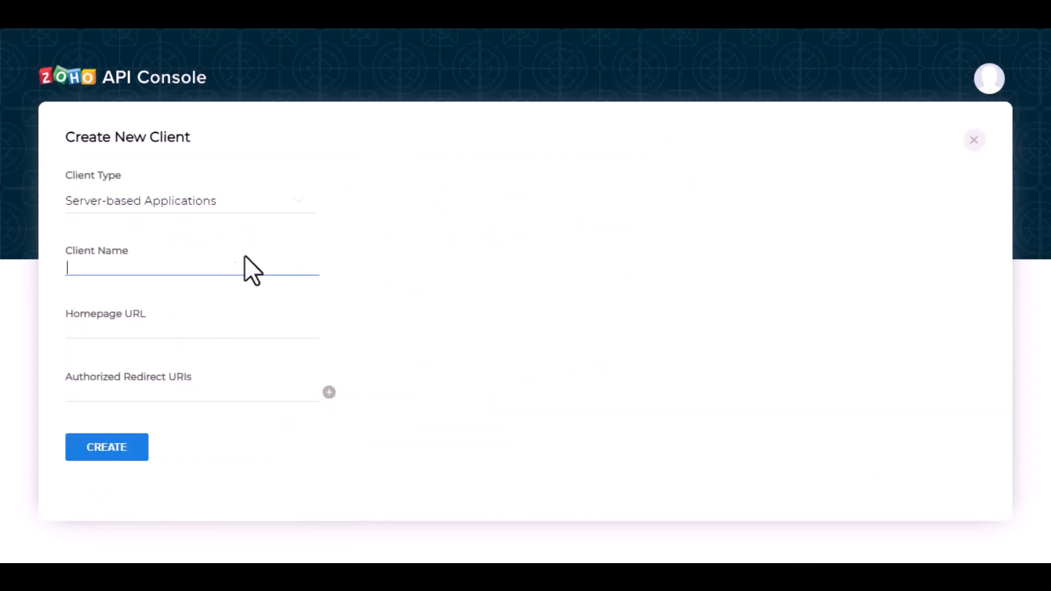
{"action": "type", "text": "Bit"}
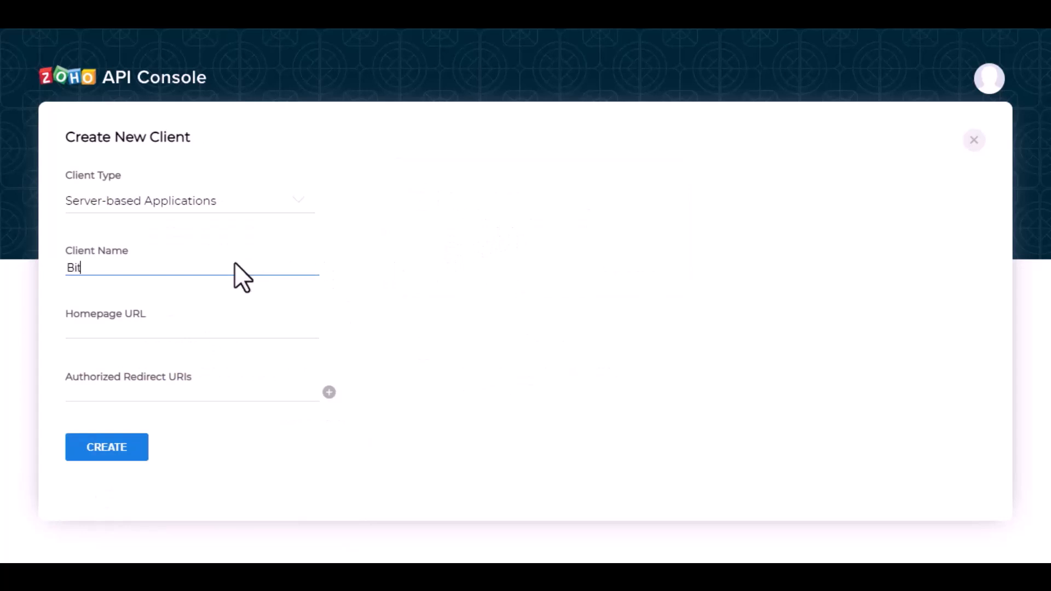
{"action": "type", "text": "Integrat"}
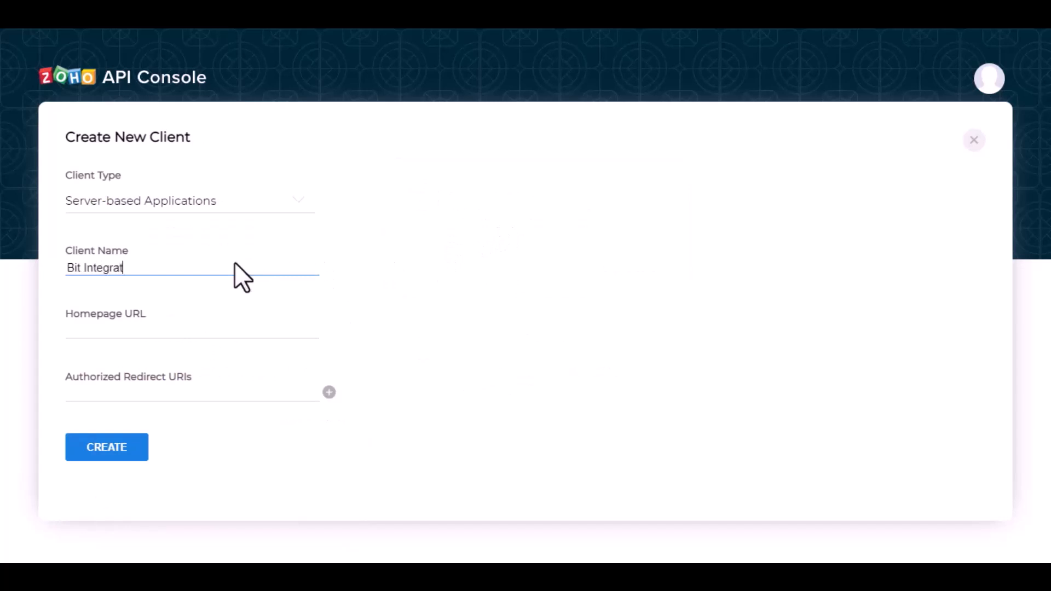
{"action": "type", "text": "ions"}
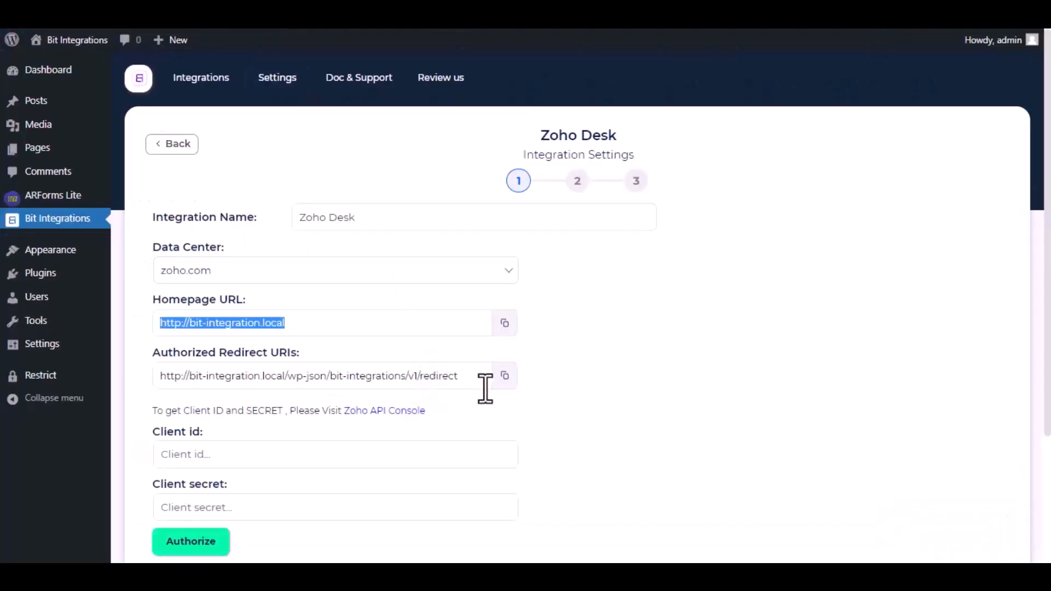
Add the site's redirect URI, register the client and copy its generated Client ID
{"action": "left_click", "coordinate": [383, 411]}
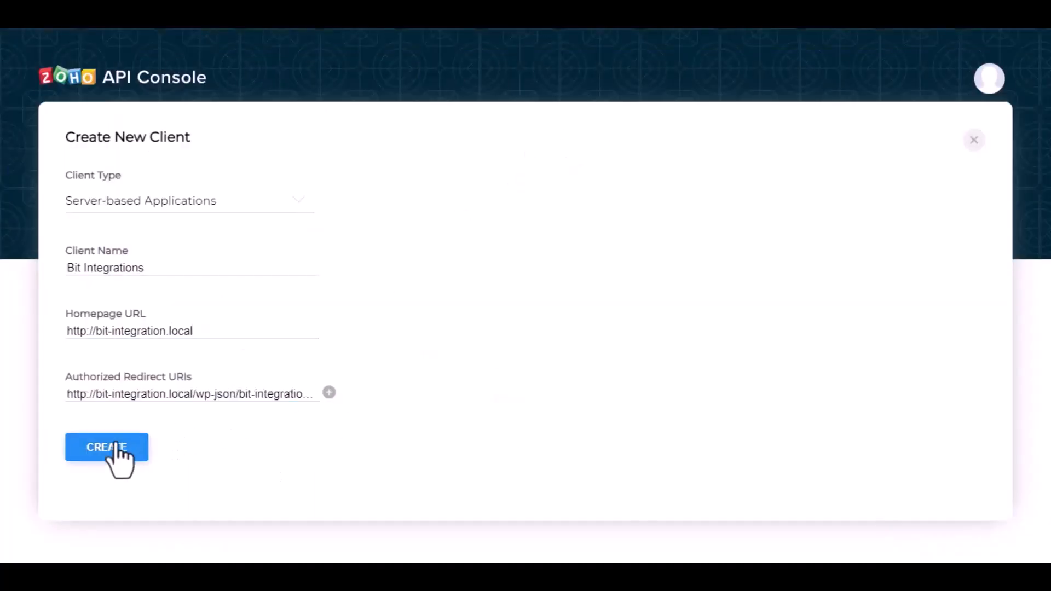
{"action": "left_click", "coordinate": [106, 447]}
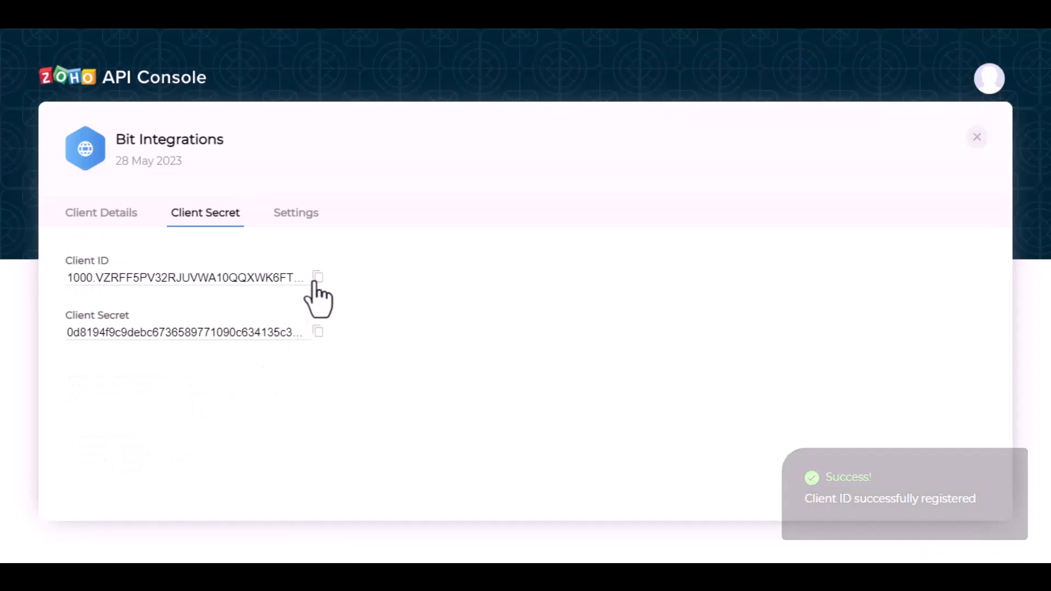
{"action": "left_click", "coordinate": [318, 277]}
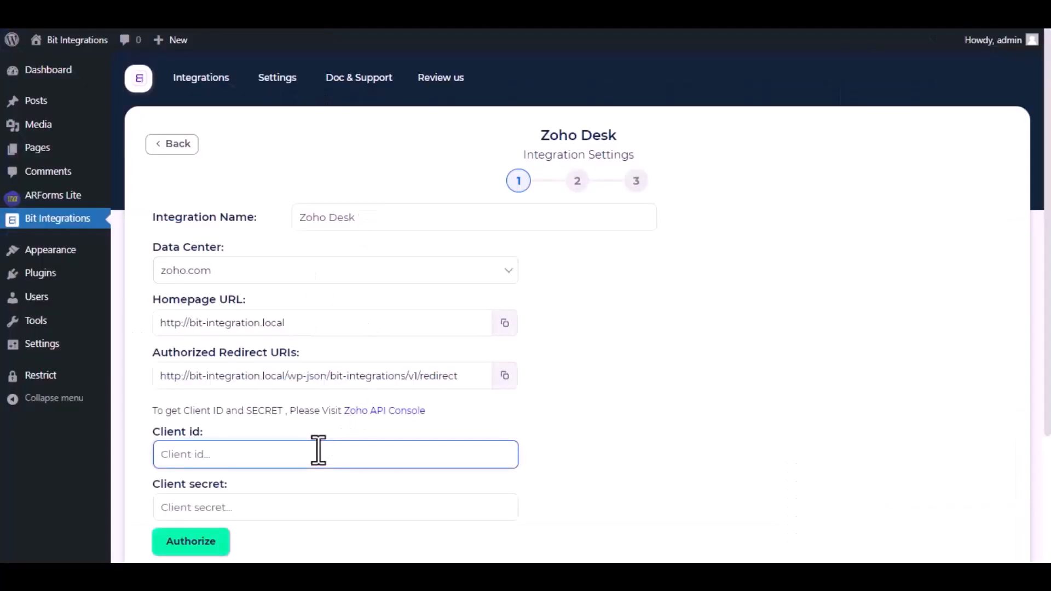
Enter the Client ID, authorize Bit Integrations with the Zoho account and continue to the portal settings
{"action": "left_click", "coordinate": [384, 410]}
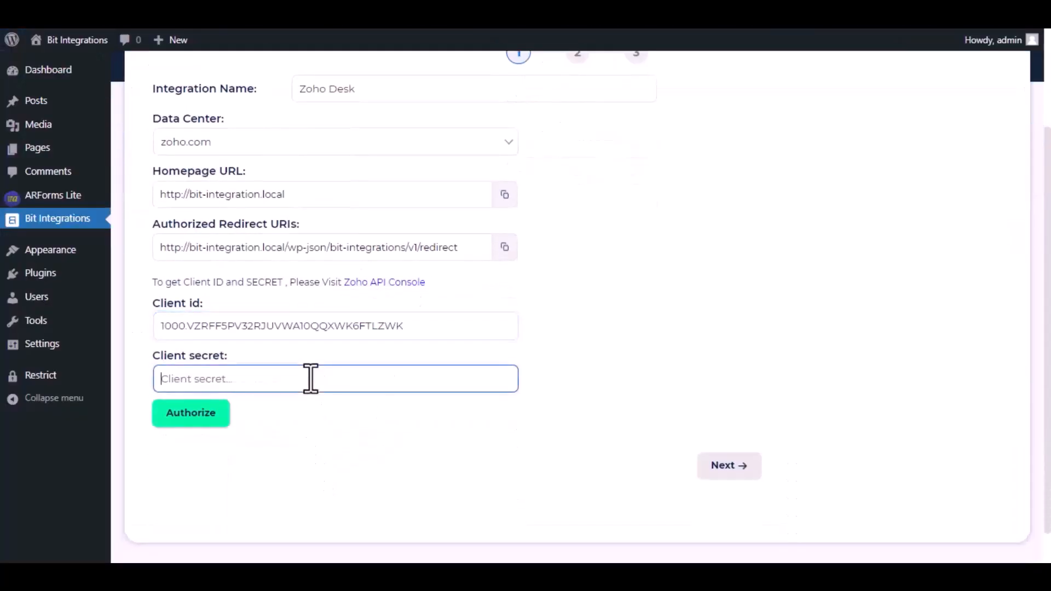
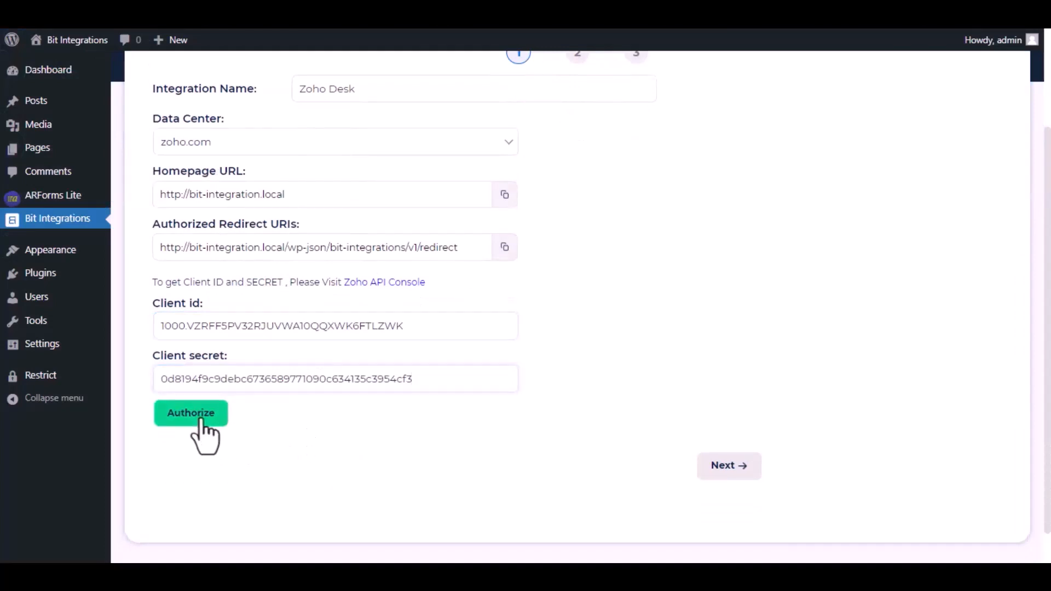
{"action": "left_click", "coordinate": [190, 412]}
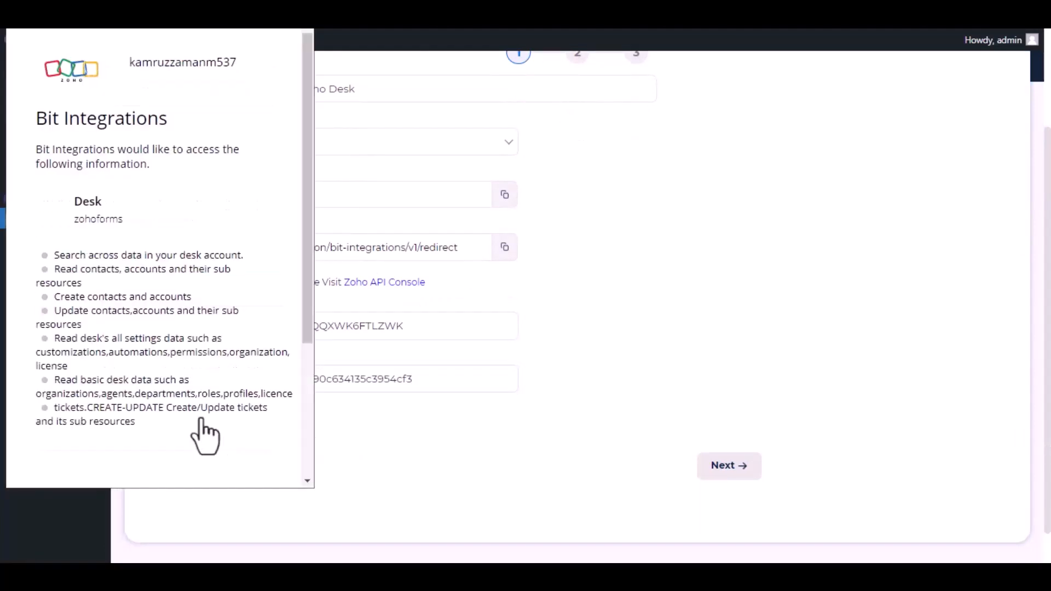
{"action": "scroll", "scroll_direction": "down", "scroll_amount": 3}
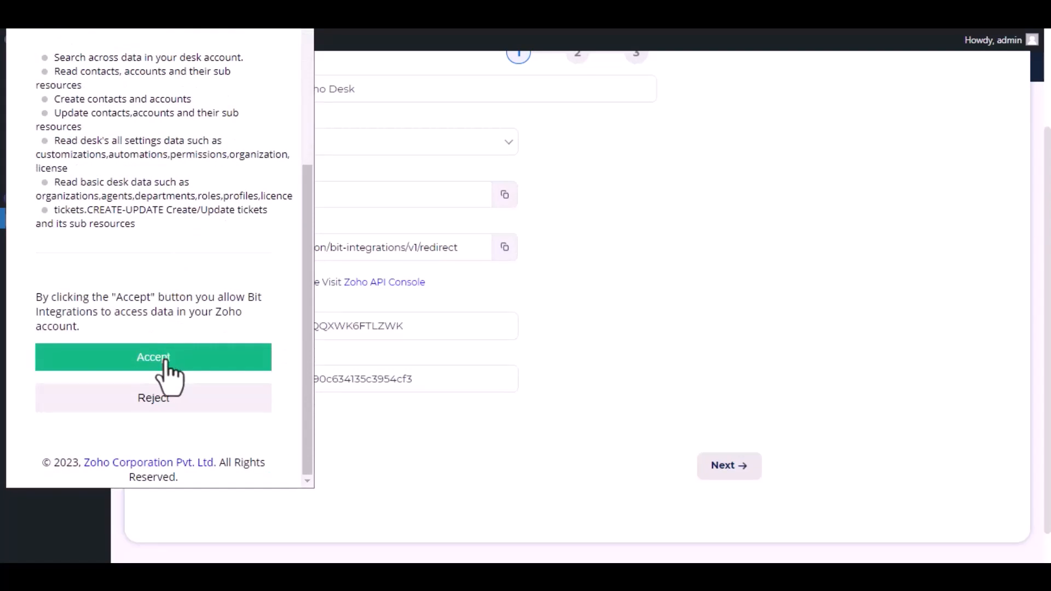
{"action": "left_click", "coordinate": [153, 357]}
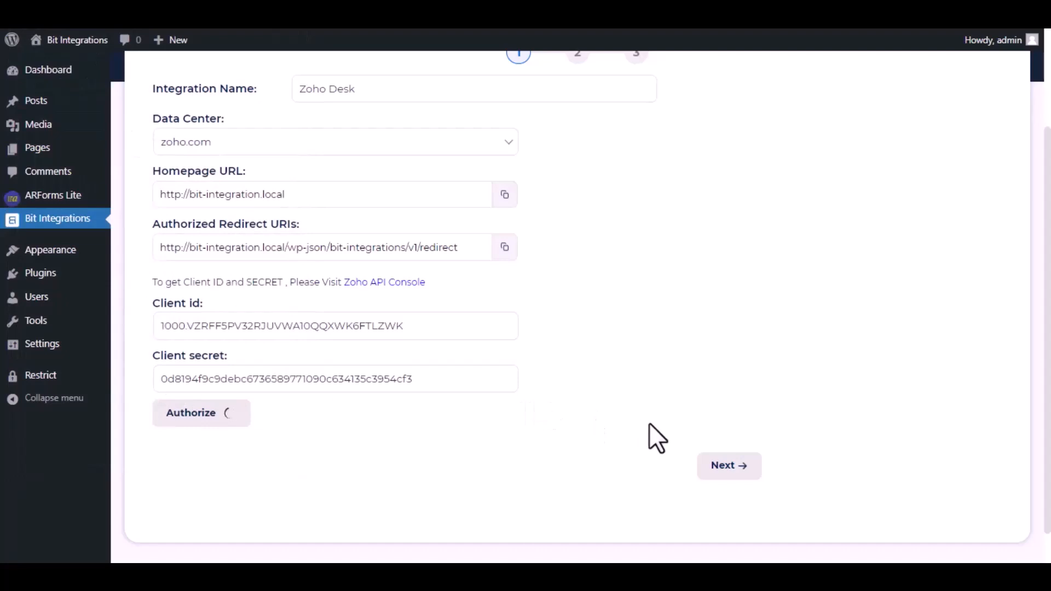
{"action": "left_click", "coordinate": [200, 413]}
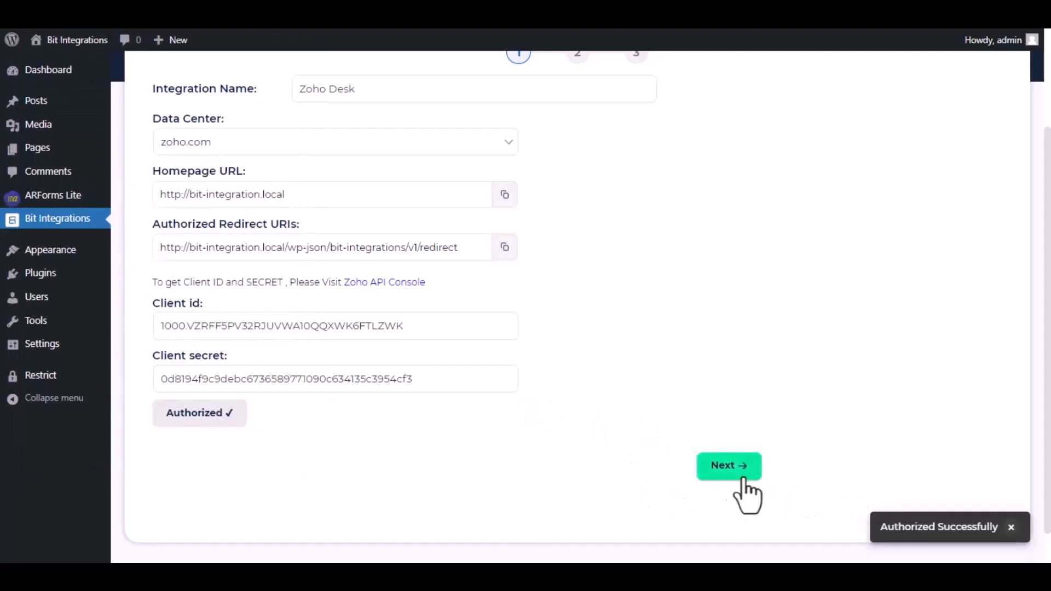
{"action": "left_click", "coordinate": [729, 467]}
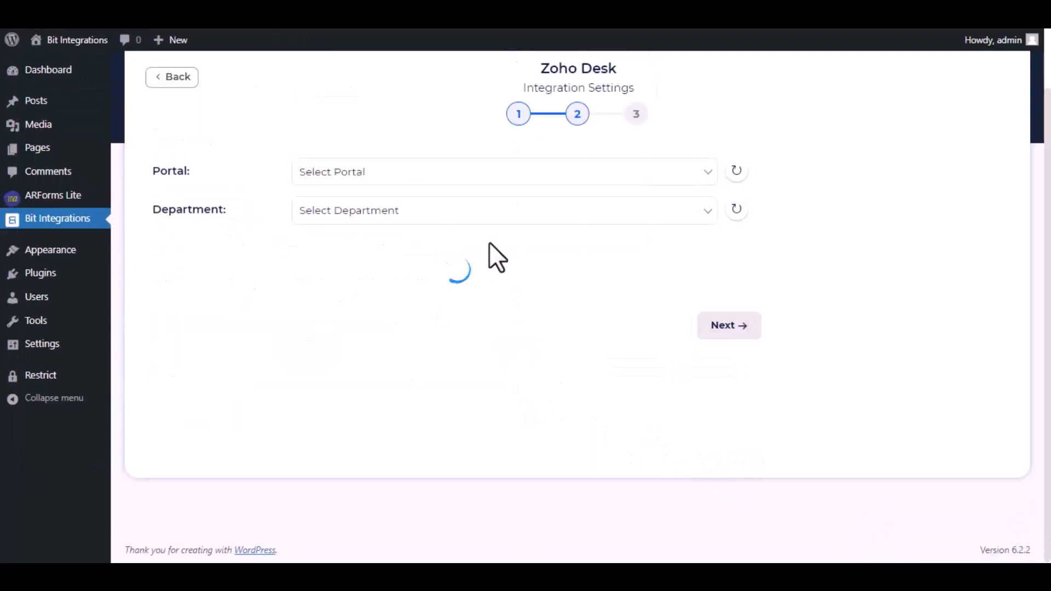
Select the zohoforms portal and department and map the Subject field to 'Bit Integrations'
{"action": "left_click", "coordinate": [503, 172]}
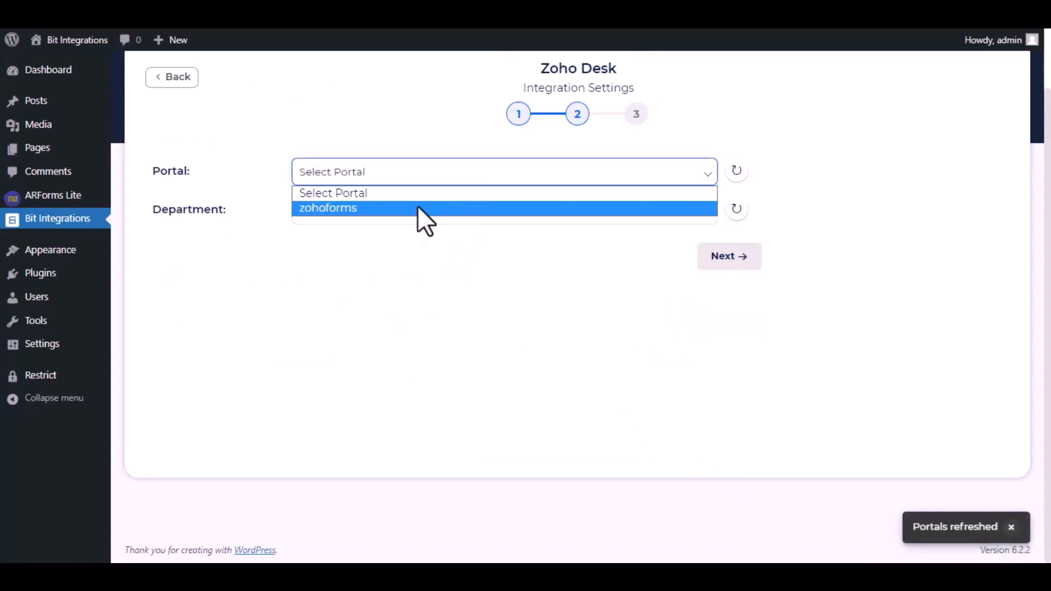
{"action": "left_click", "coordinate": [328, 208]}
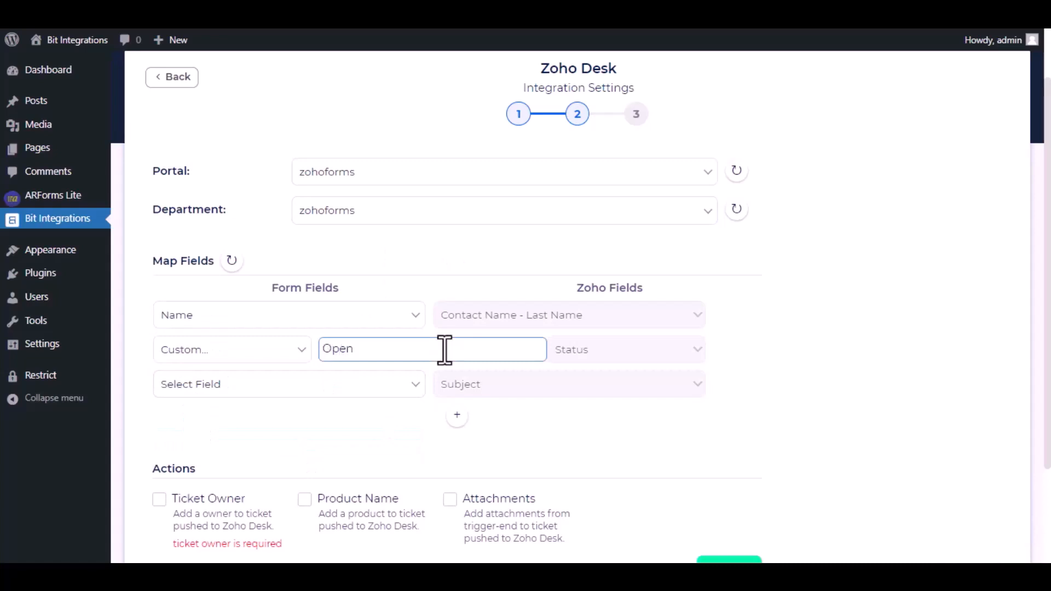
{"action": "type", "text": "B"}
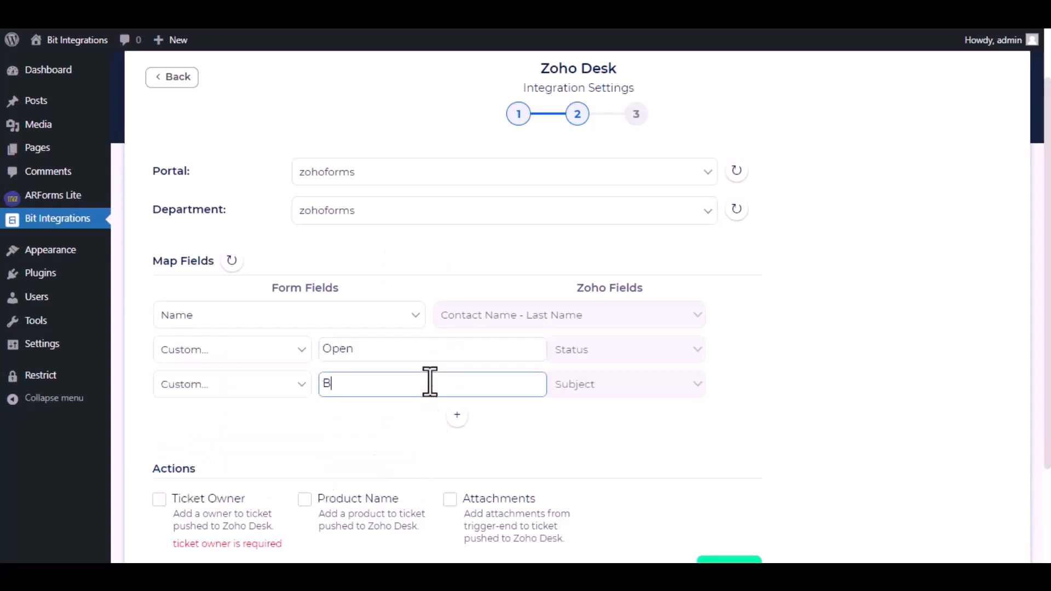
{"action": "type", "text": "it Integratio"}
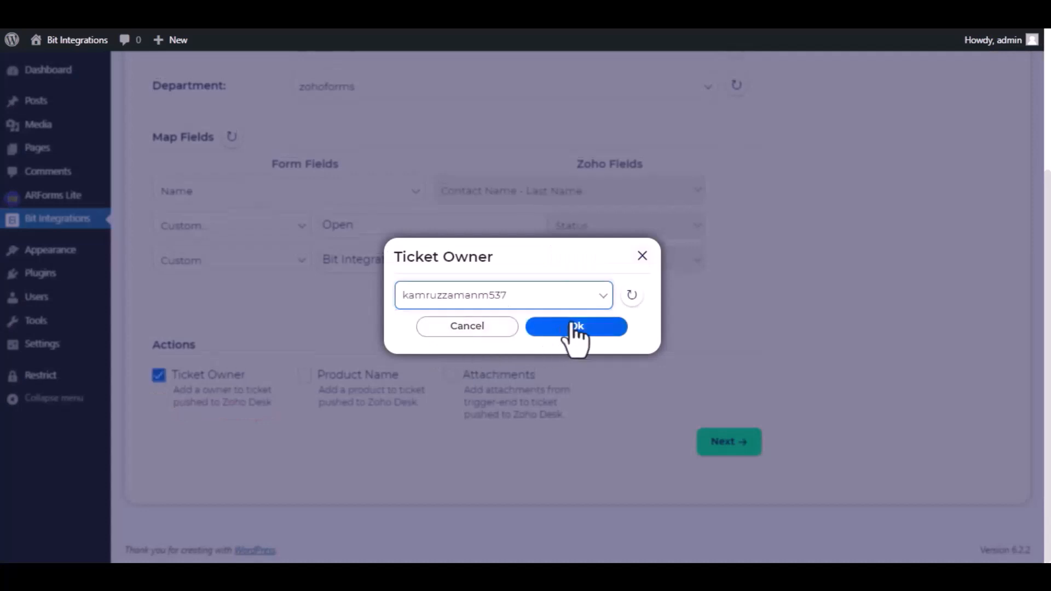
Confirm the ticket owner and finish and save the Zoho Desk integration
{"action": "left_click", "coordinate": [575, 327]}
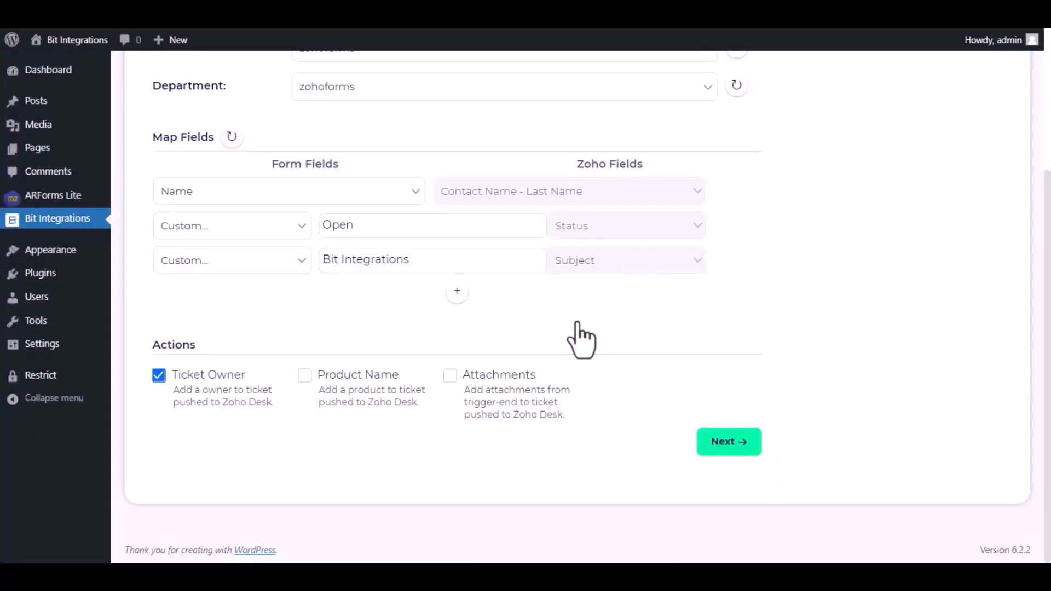
{"action": "left_click", "coordinate": [729, 441]}
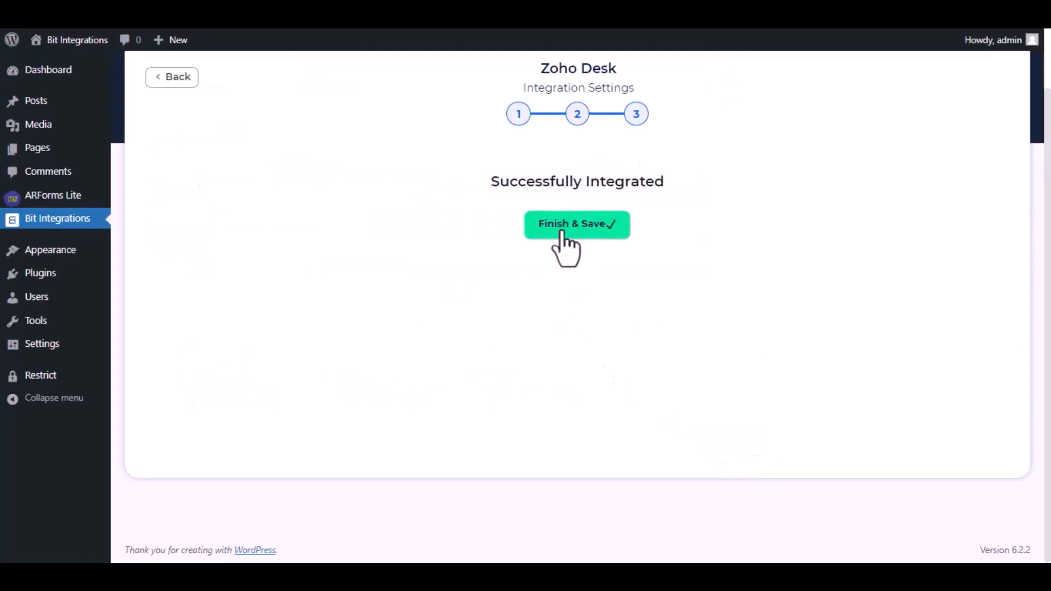
{"action": "left_click", "coordinate": [576, 224]}
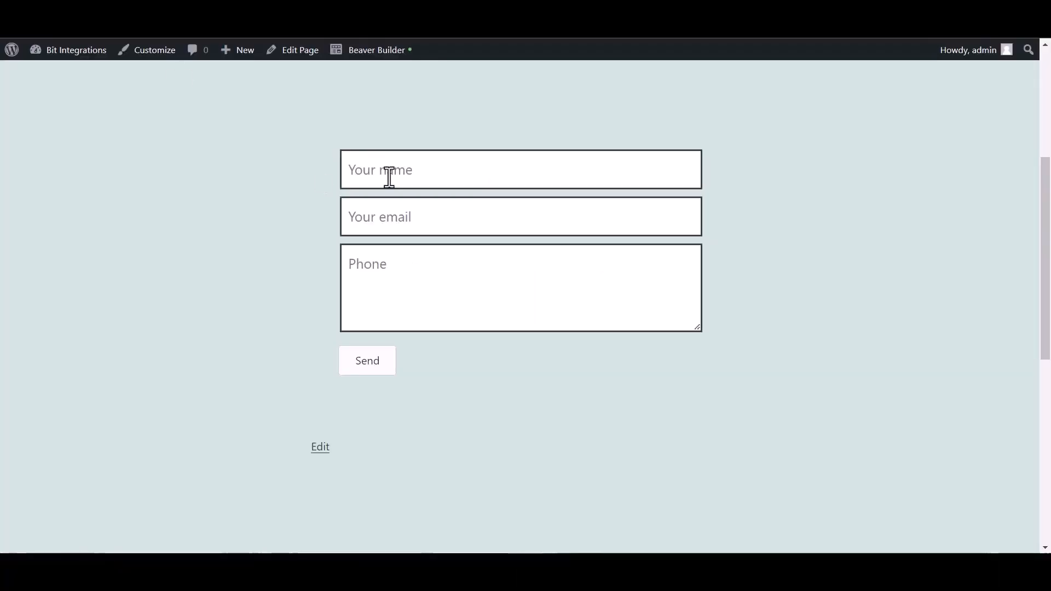
{"action": "type", "text": "B"}
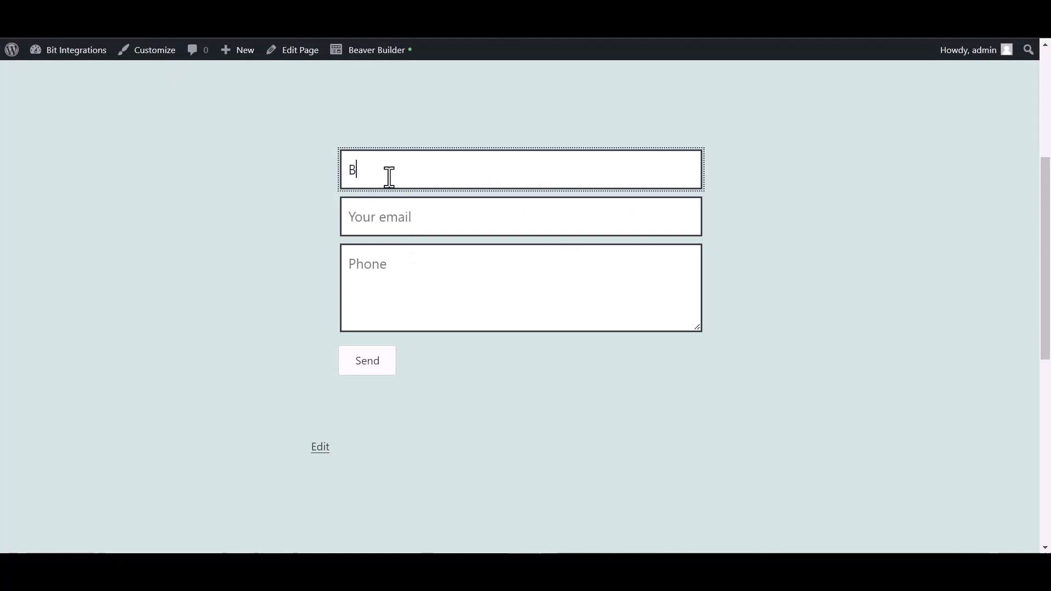
{"action": "type", "text": "it Integration"}
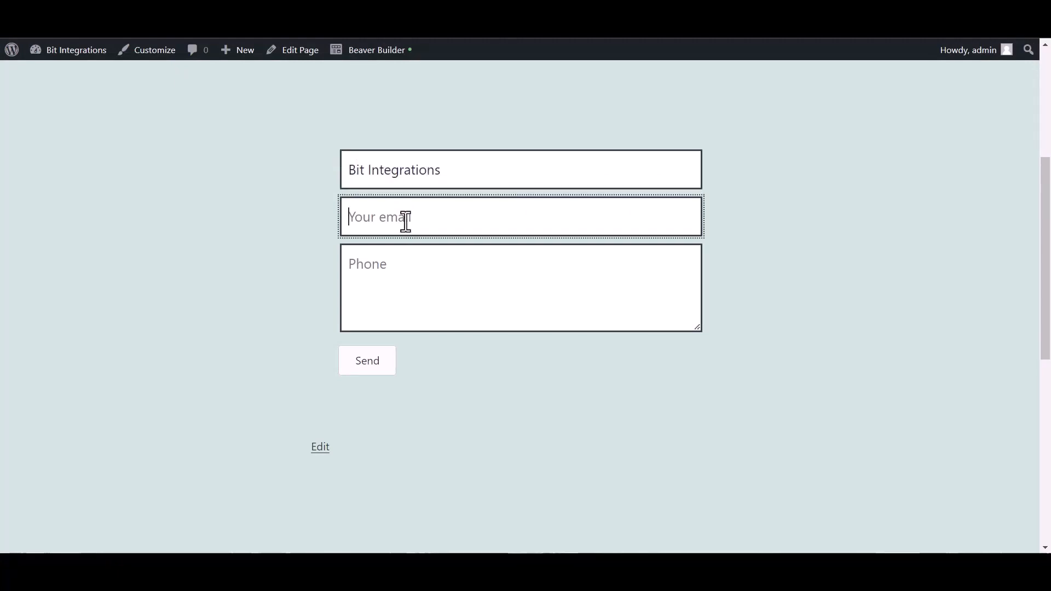
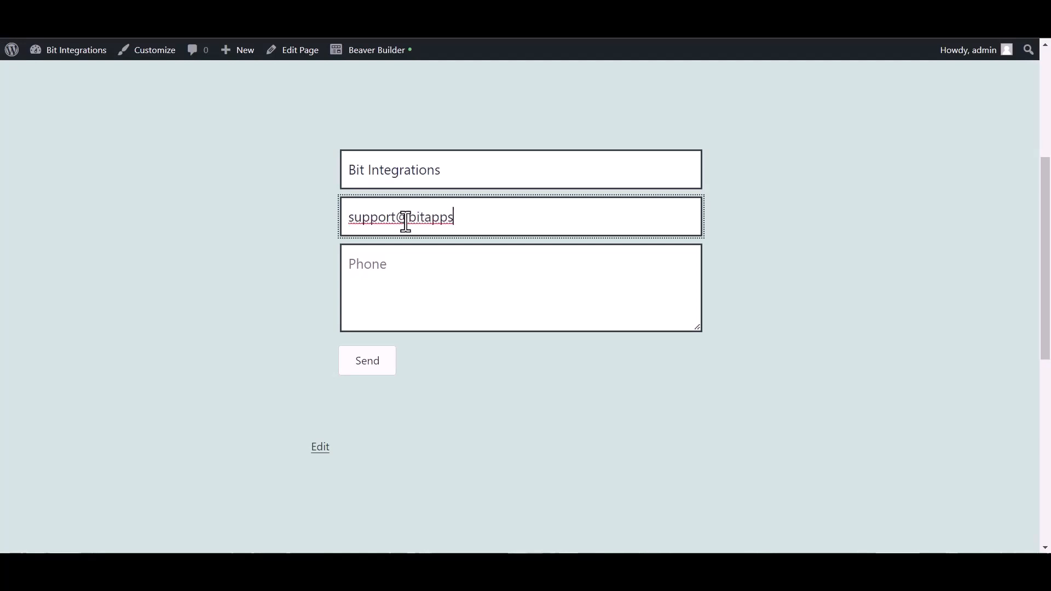
{"action": "type", "text": "444555666"}
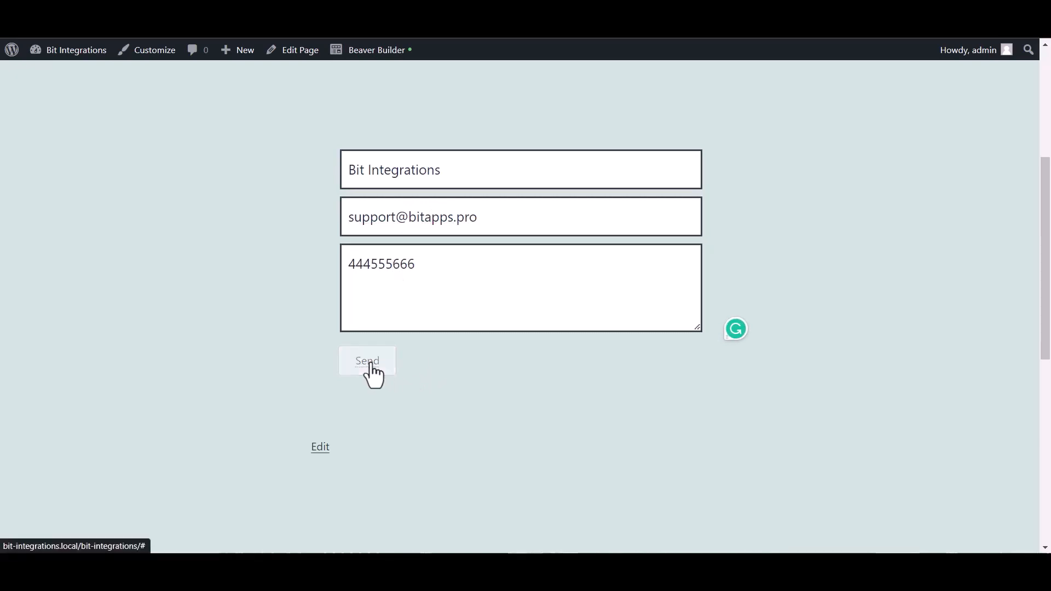
{"action": "left_click", "coordinate": [366, 360]}
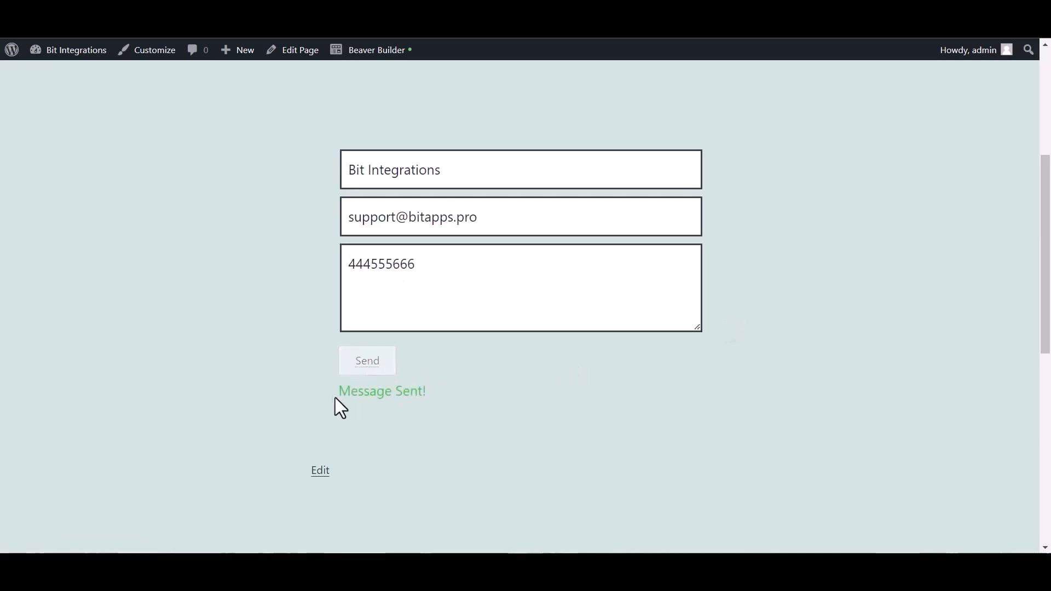